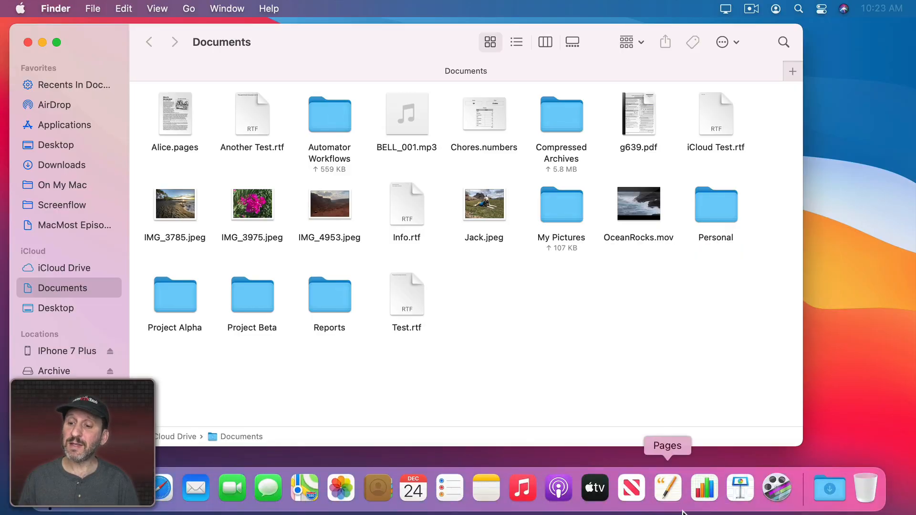
mouse_move(867, 486)
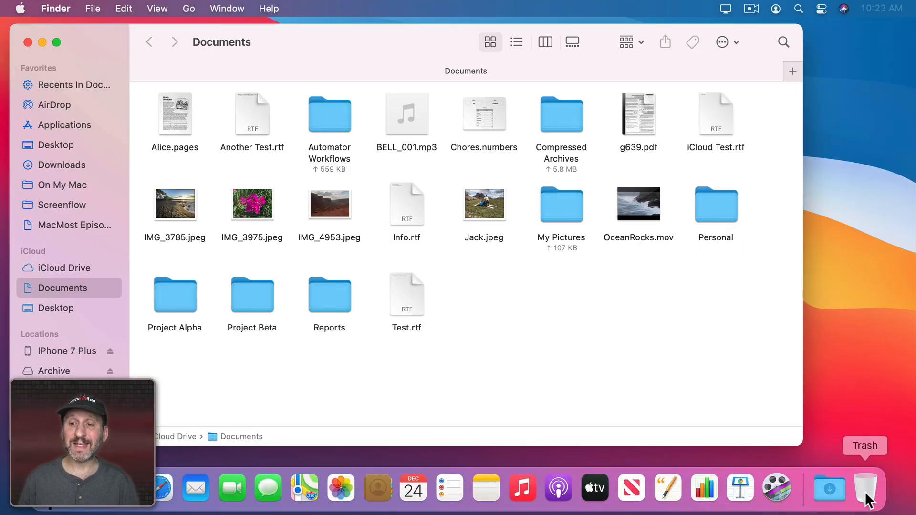
mouse_move(512, 331)
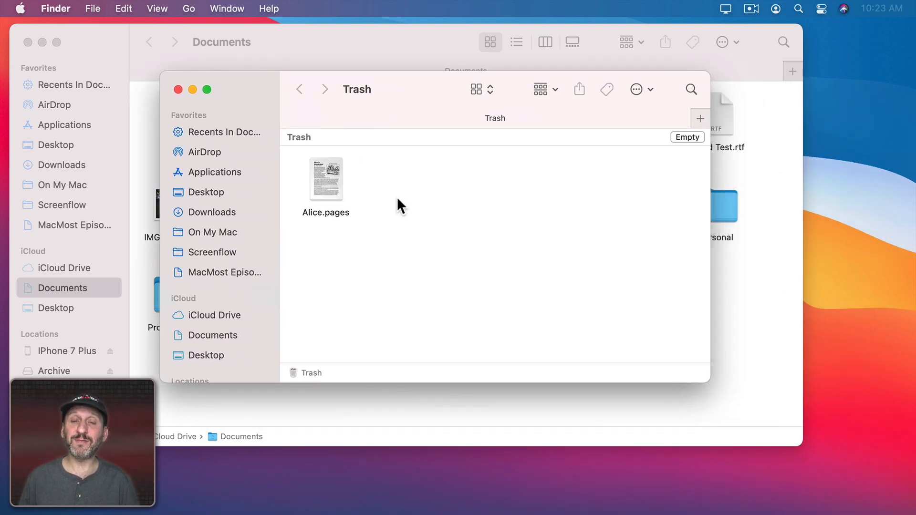
click(475, 89)
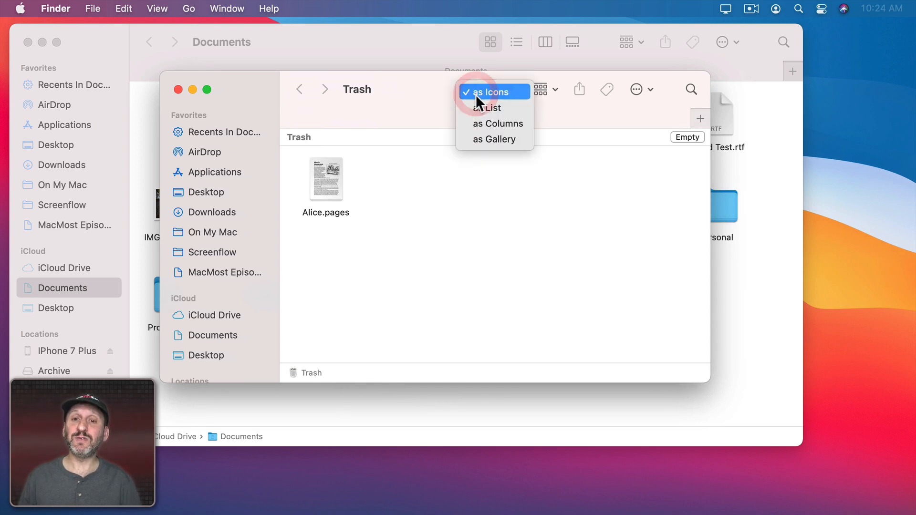
click(484, 92)
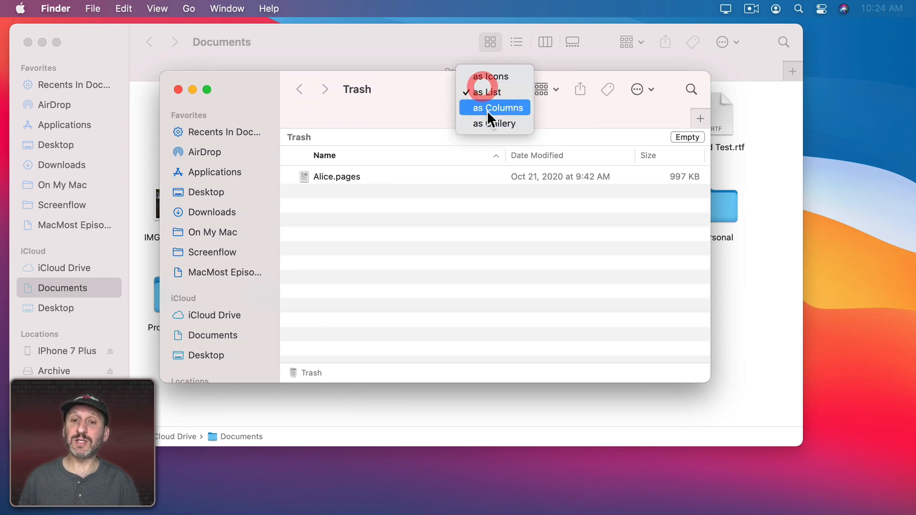
click(488, 76)
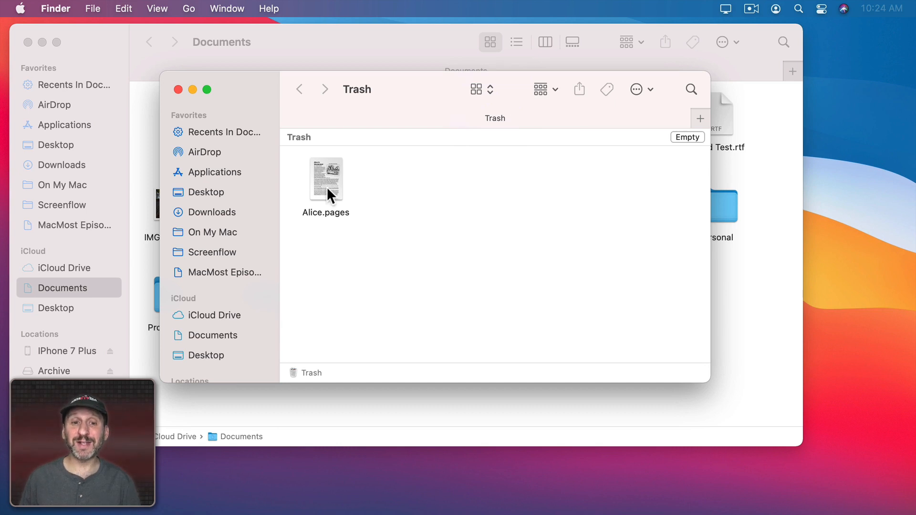
double_click(326, 178)
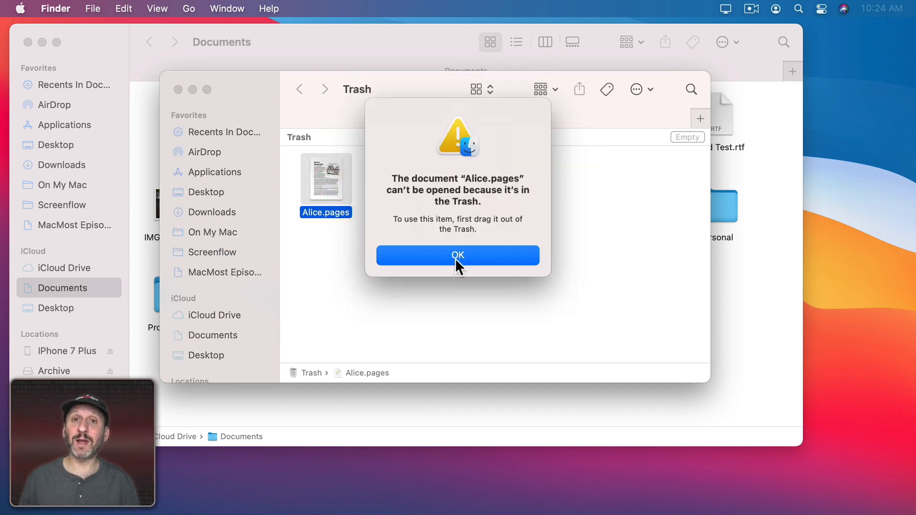
click(458, 255)
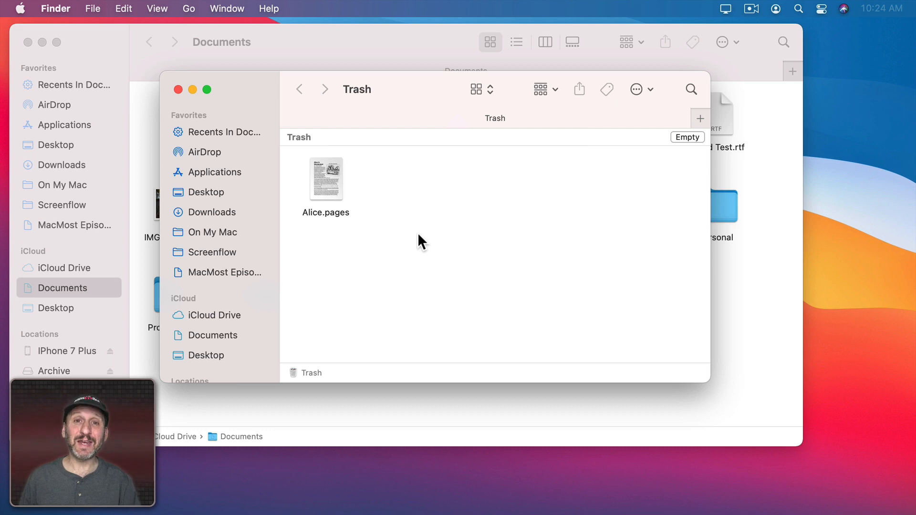
mouse_move(285, 180)
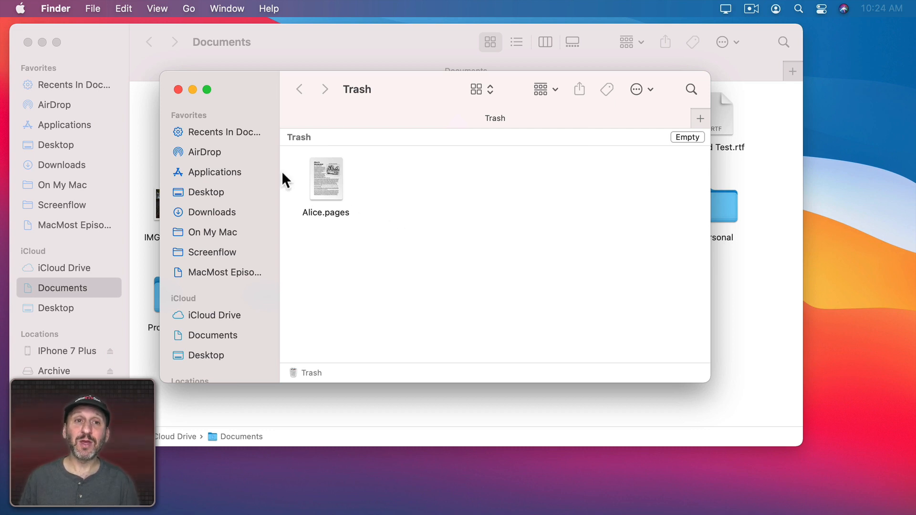
click(56, 8)
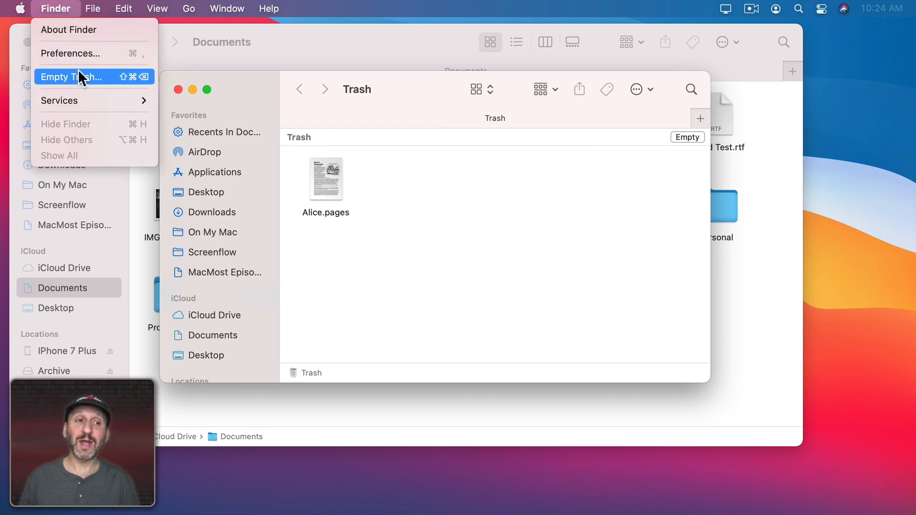
click(70, 76)
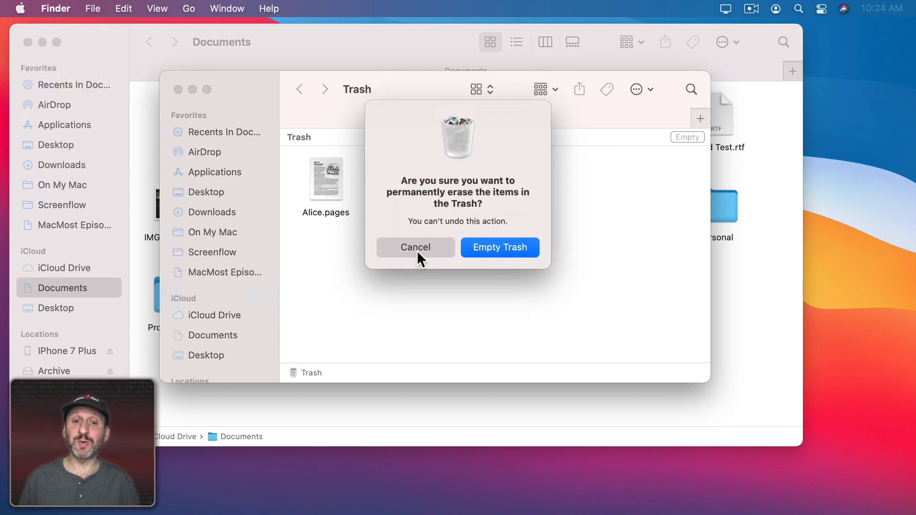
click(415, 247)
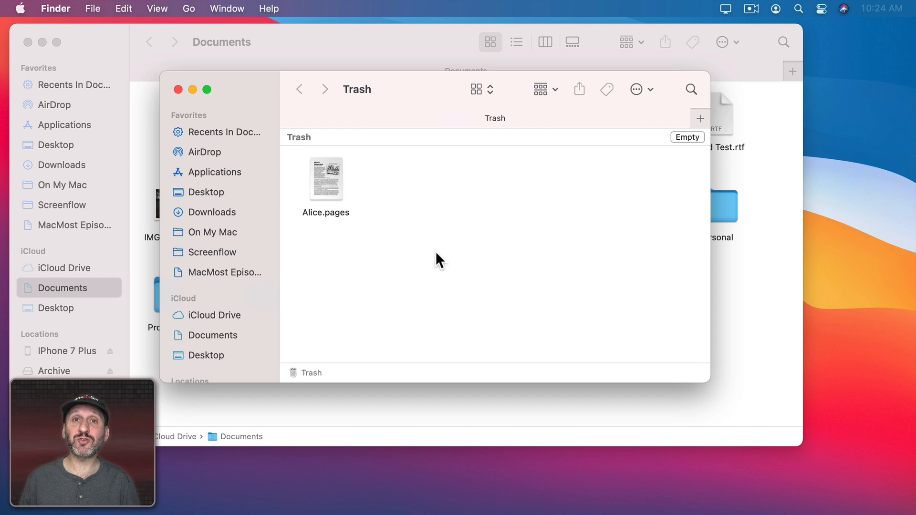
mouse_move(688, 145)
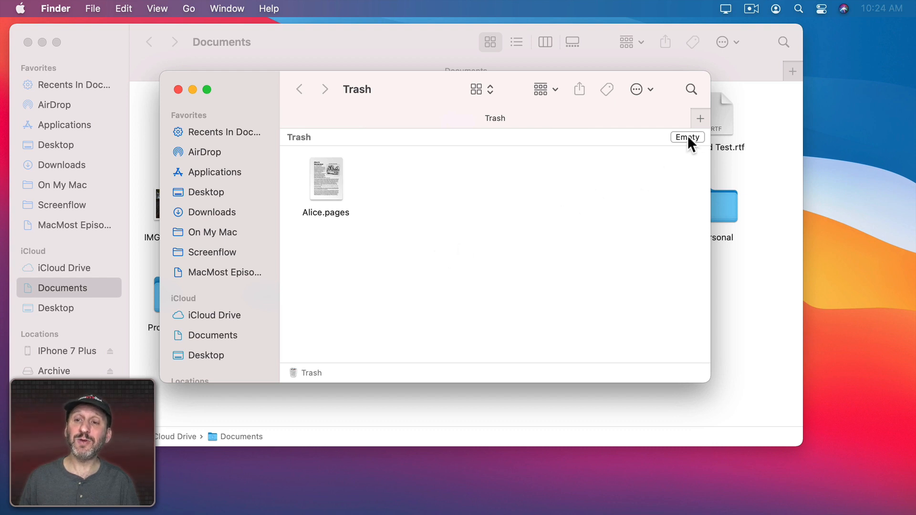
mouse_move(324, 181)
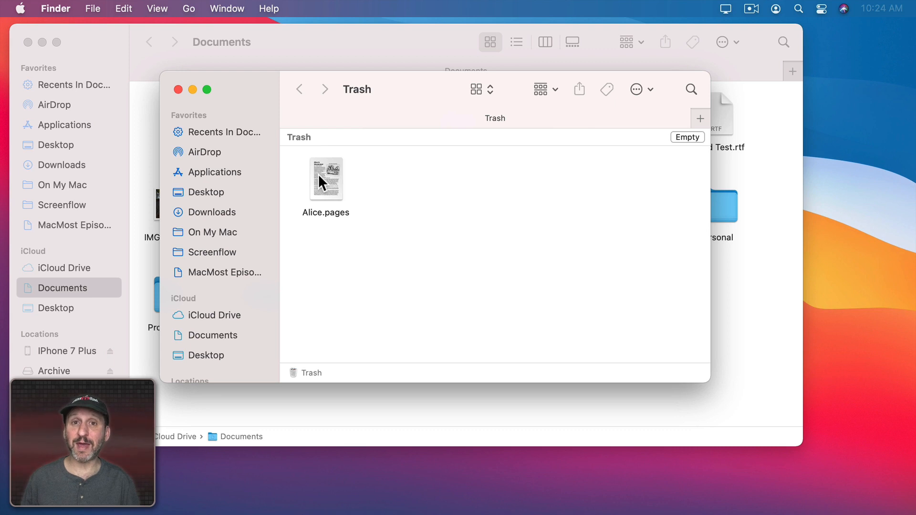
Put Alice.pages back from the Trash using its context menu's Put Back
right_click(326, 178)
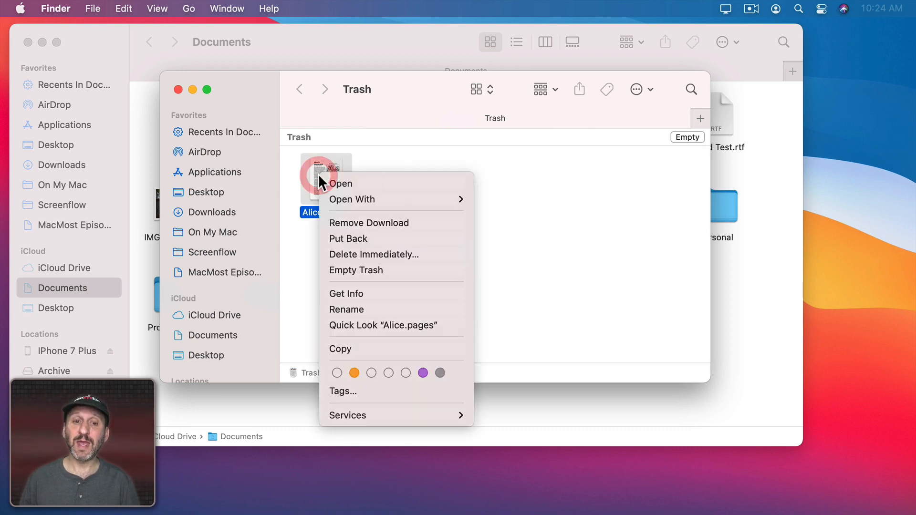
mouse_move(374, 254)
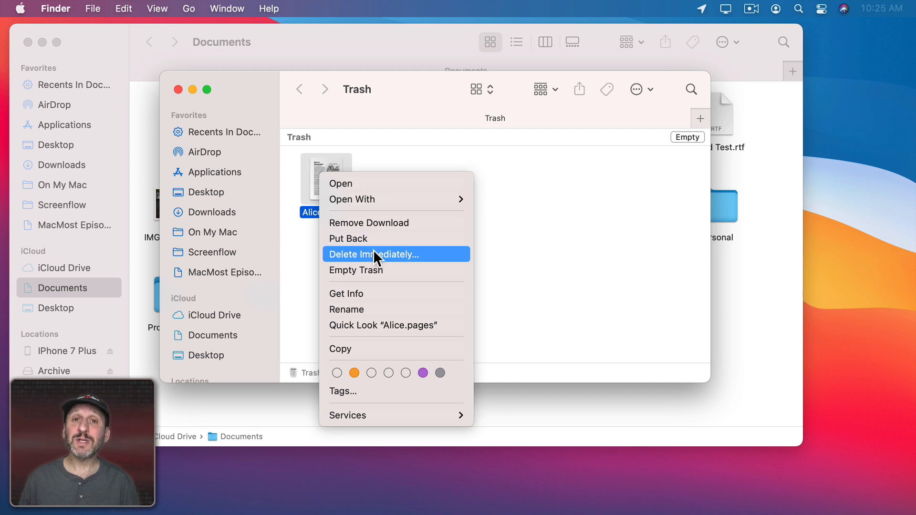
mouse_move(375, 238)
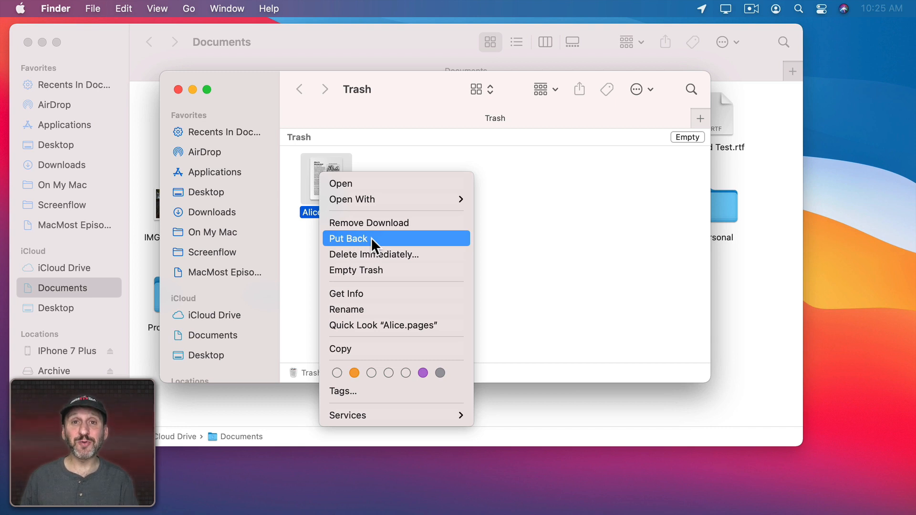
mouse_move(365, 245)
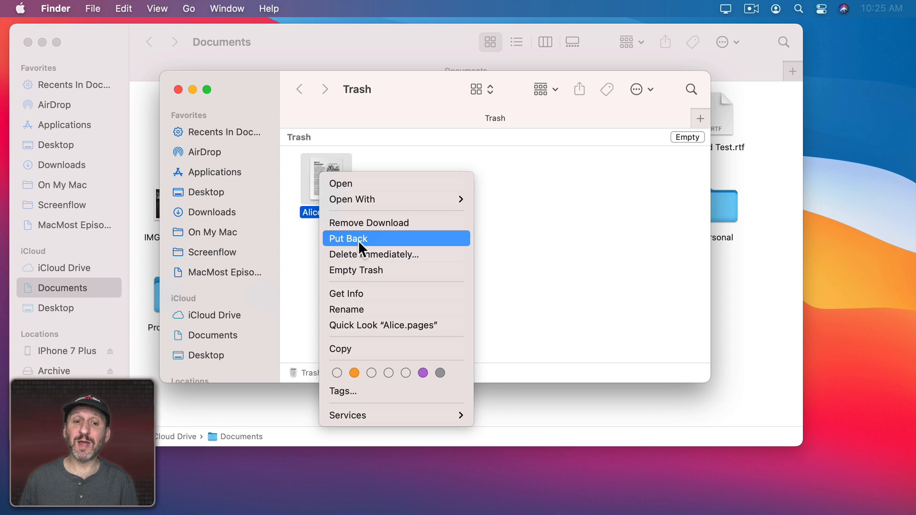
click(348, 238)
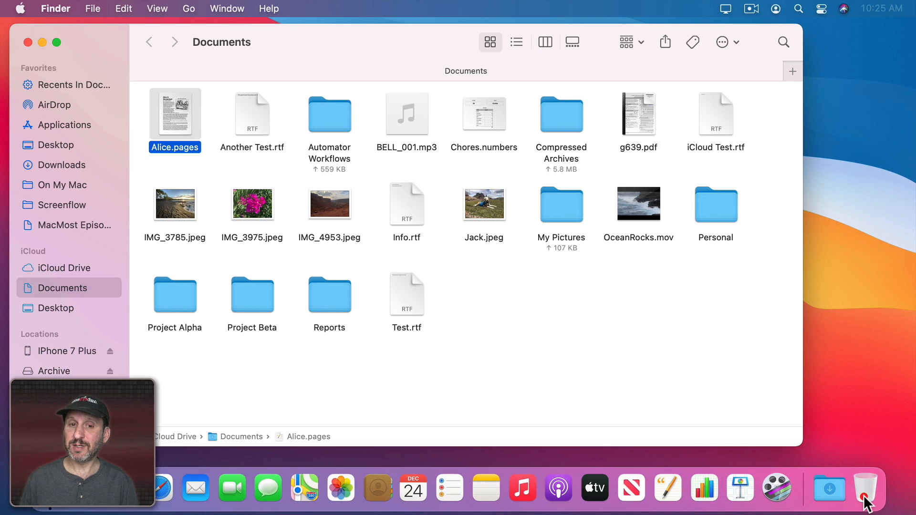
Browse into the My Pictures folder, then return to Documents
click(560, 203)
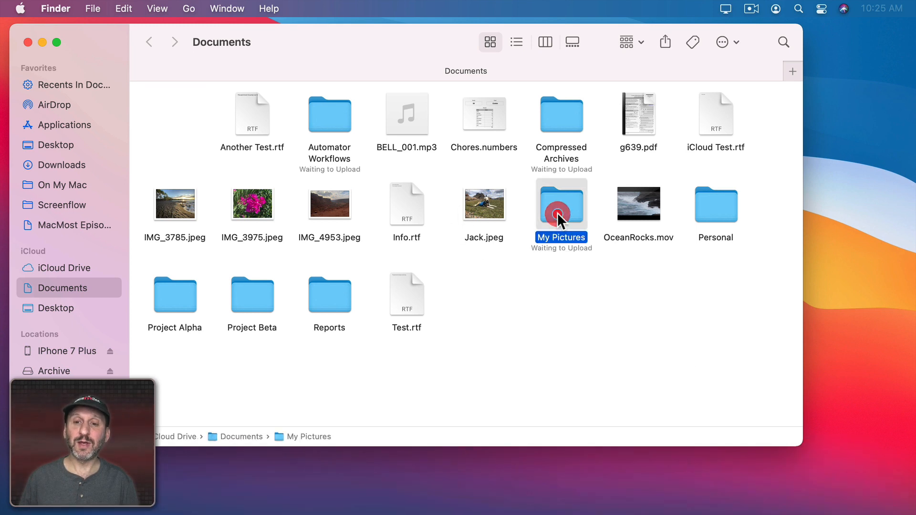
double_click(560, 204)
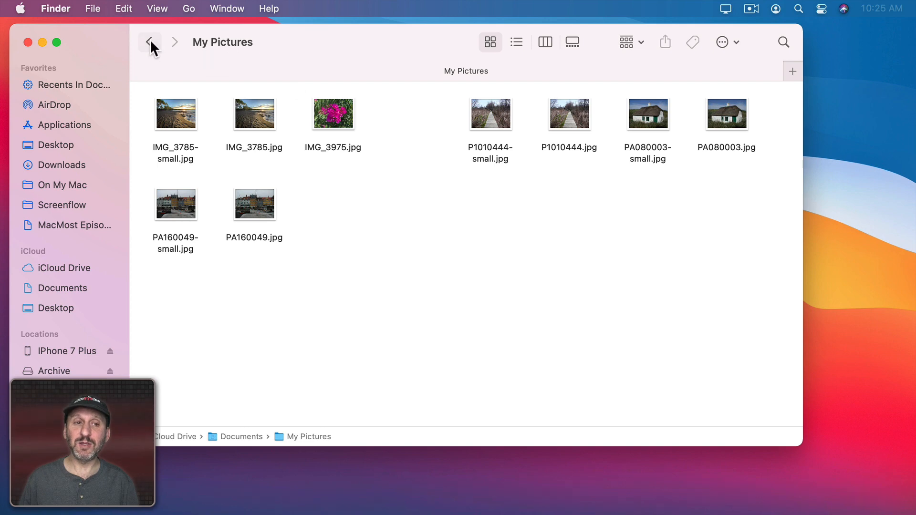
click(149, 42)
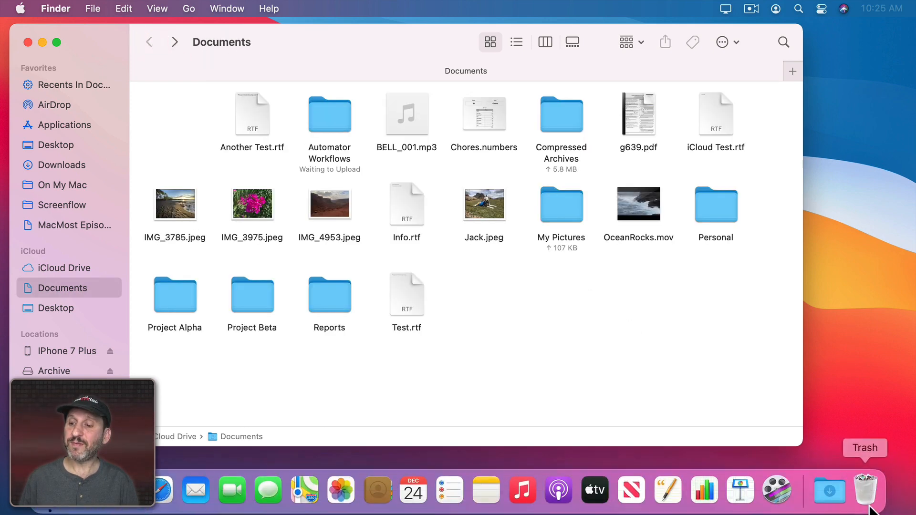
Put back Alice.pages and IMG_4653.jpg together from the Trash via File > Put Back
click(866, 488)
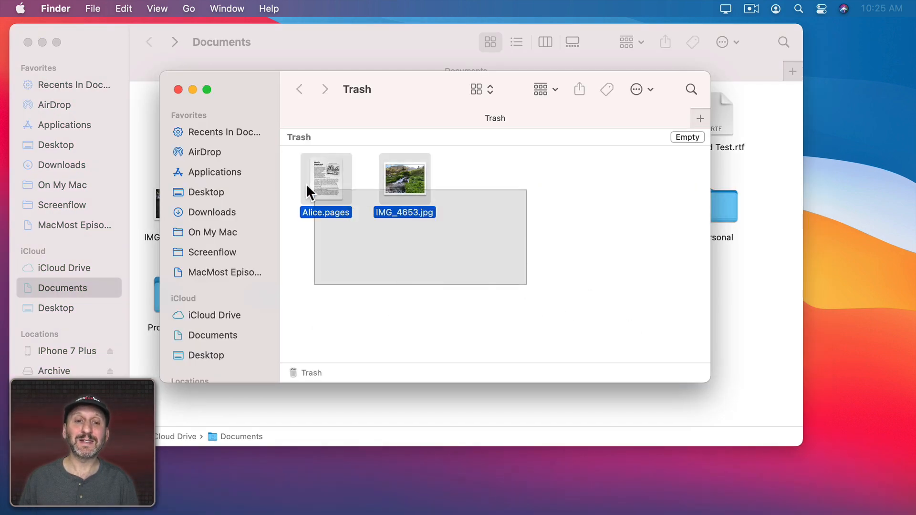
right_click(325, 178)
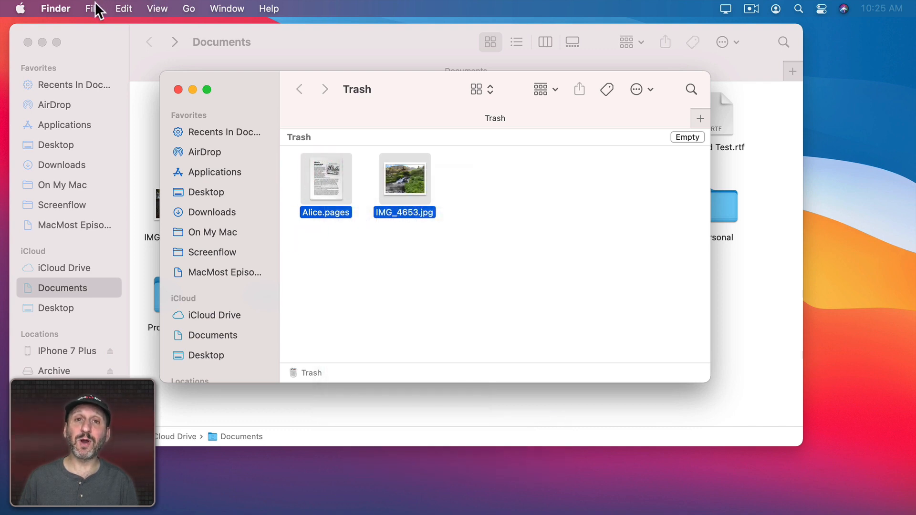
click(91, 8)
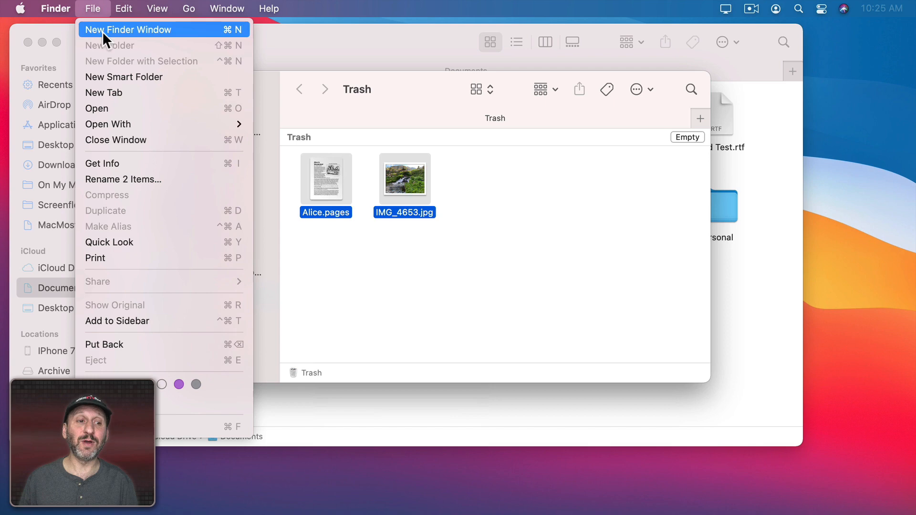
mouse_move(123, 344)
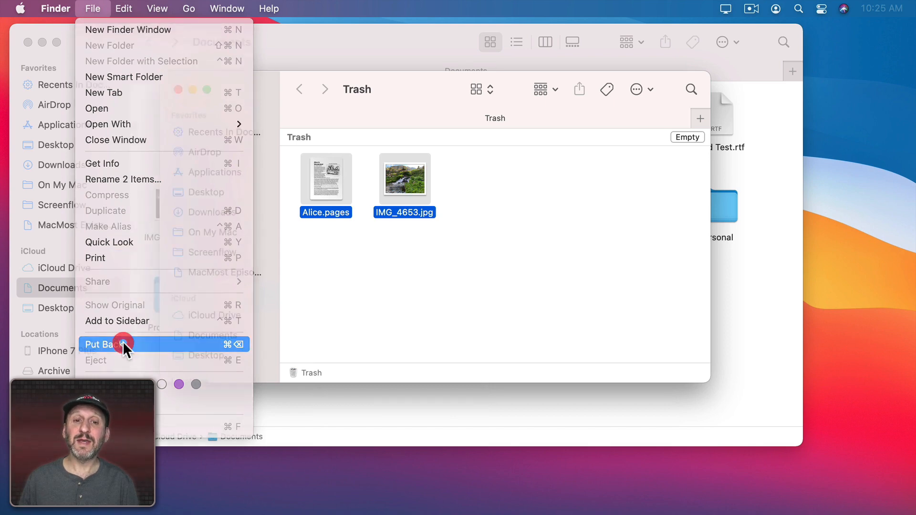
click(105, 344)
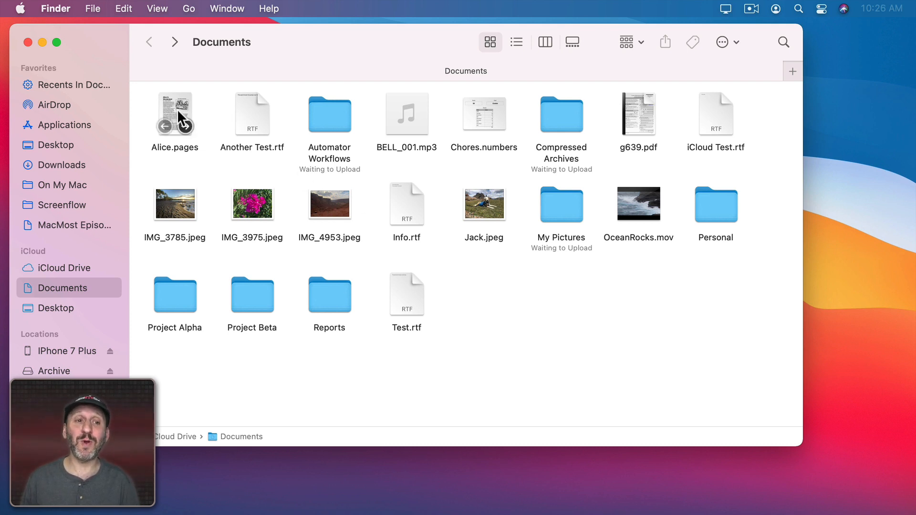
click(175, 114)
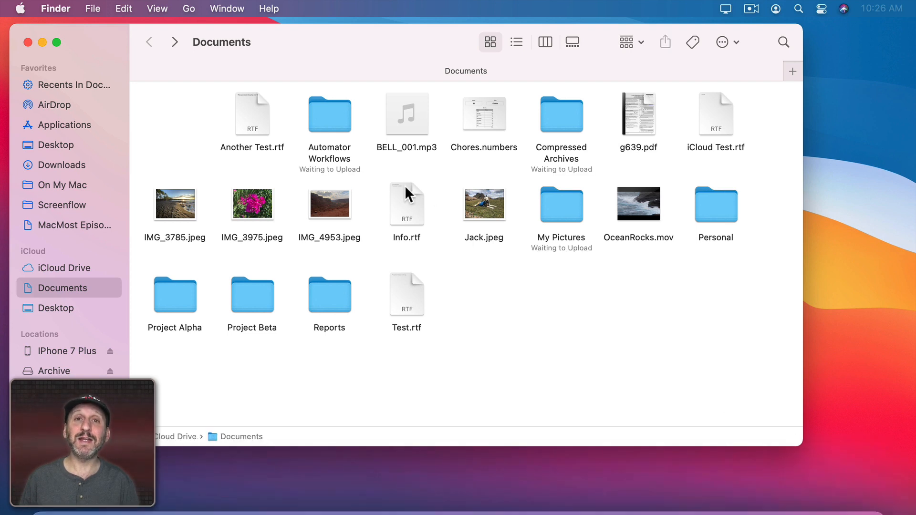
click(123, 8)
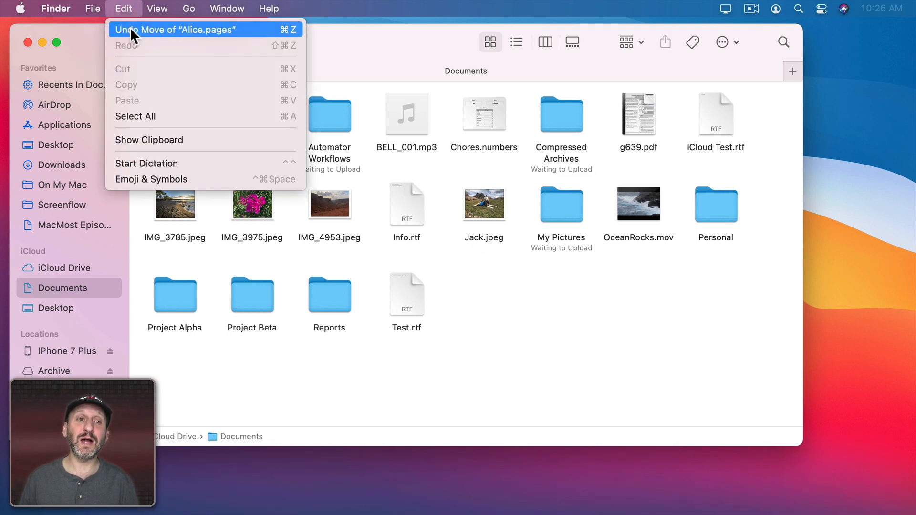
click(175, 29)
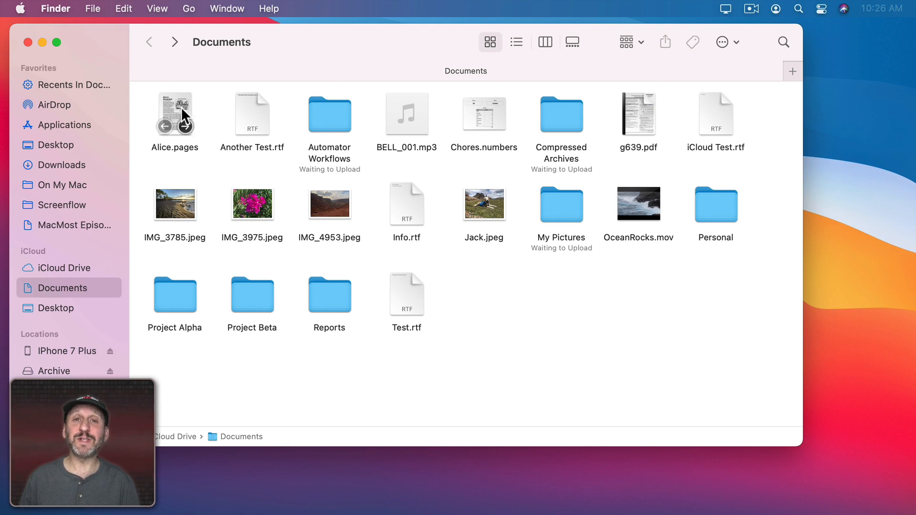
click(174, 114)
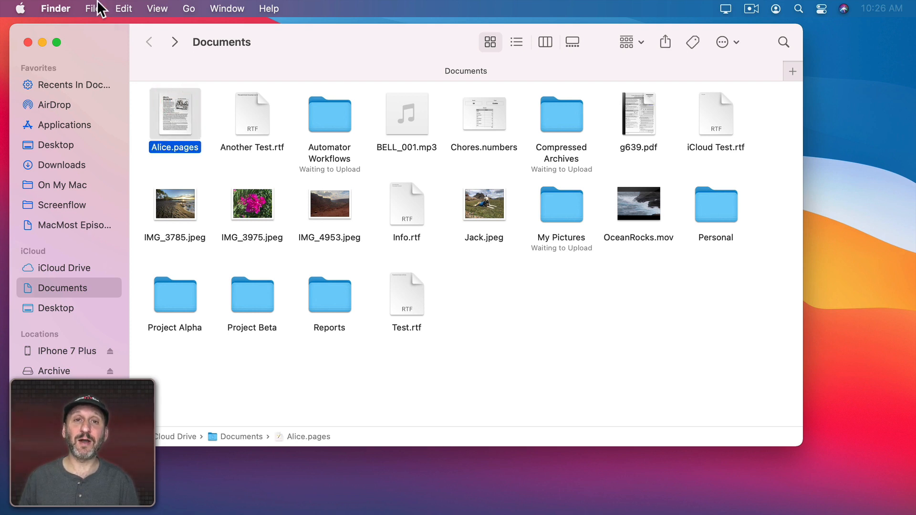
click(92, 8)
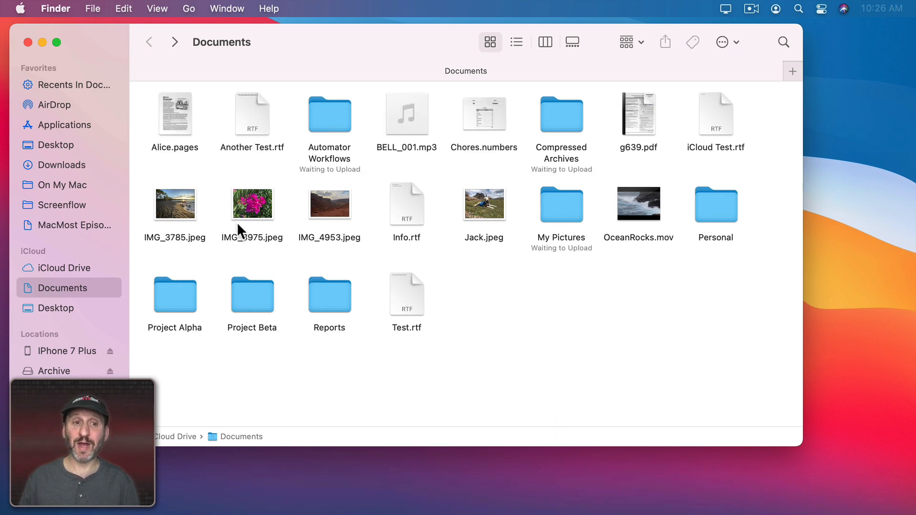
click(175, 114)
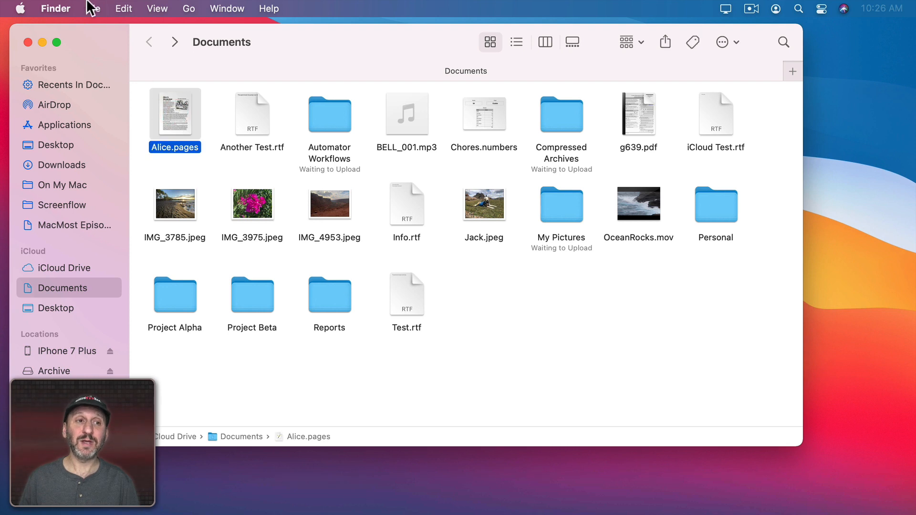
click(93, 8)
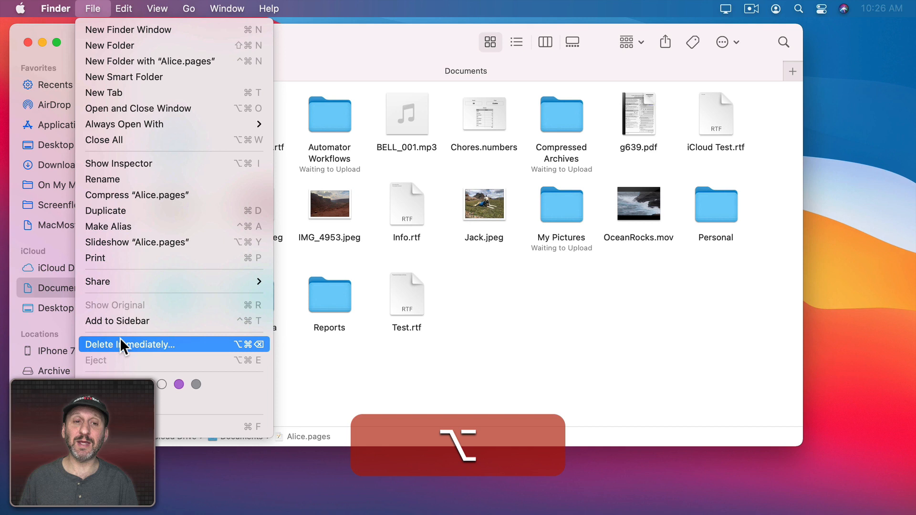
key(alt)
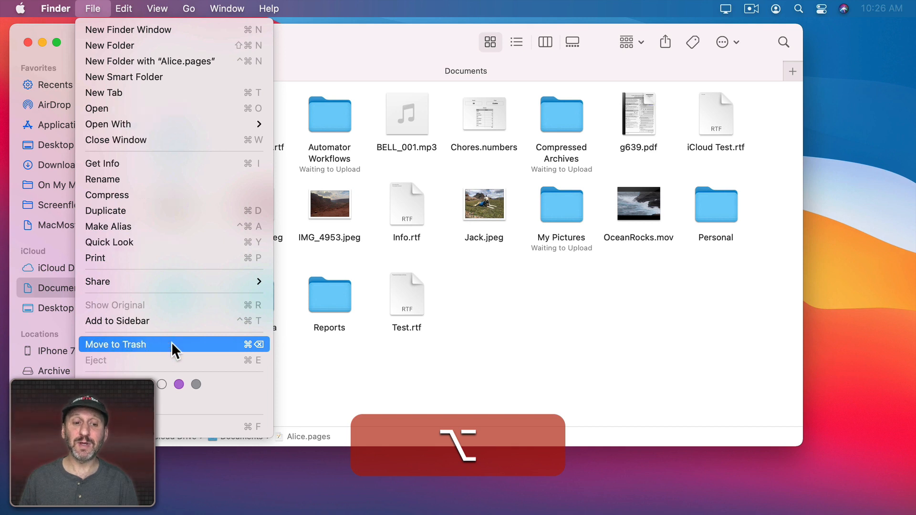
key(alt)
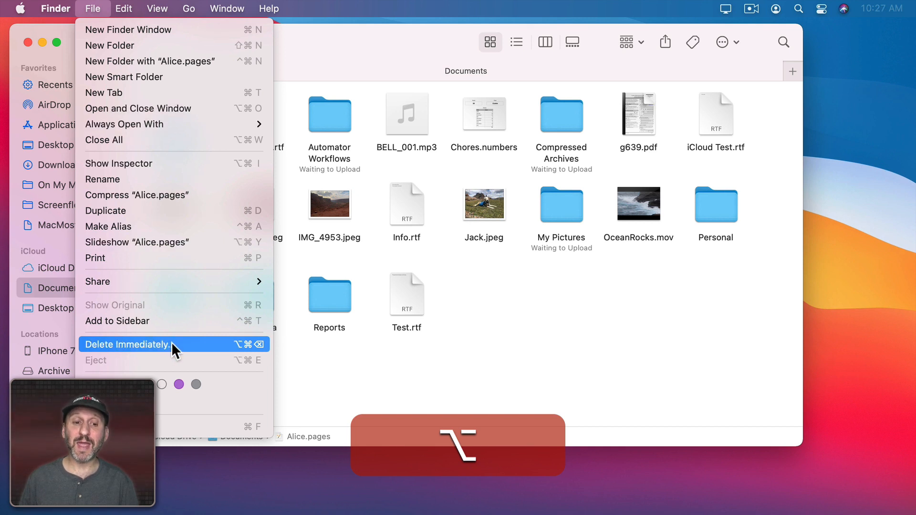
mouse_move(359, 289)
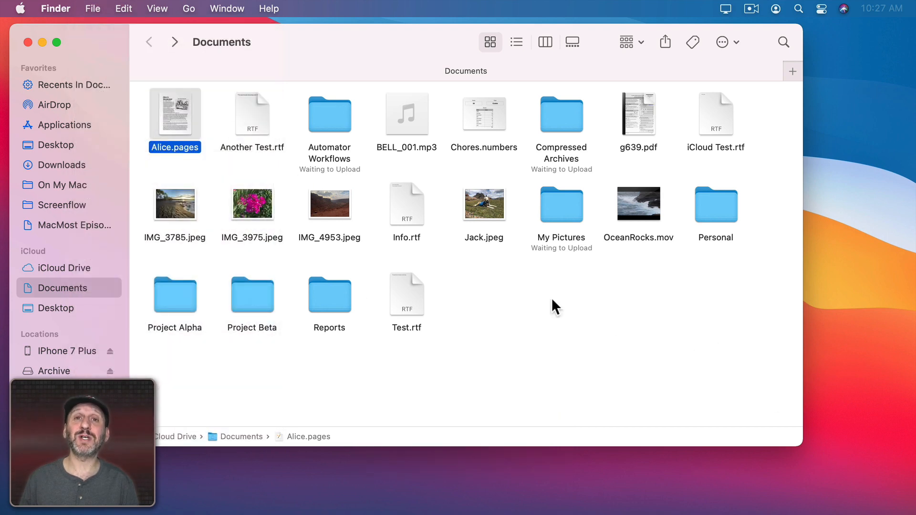
click(56, 8)
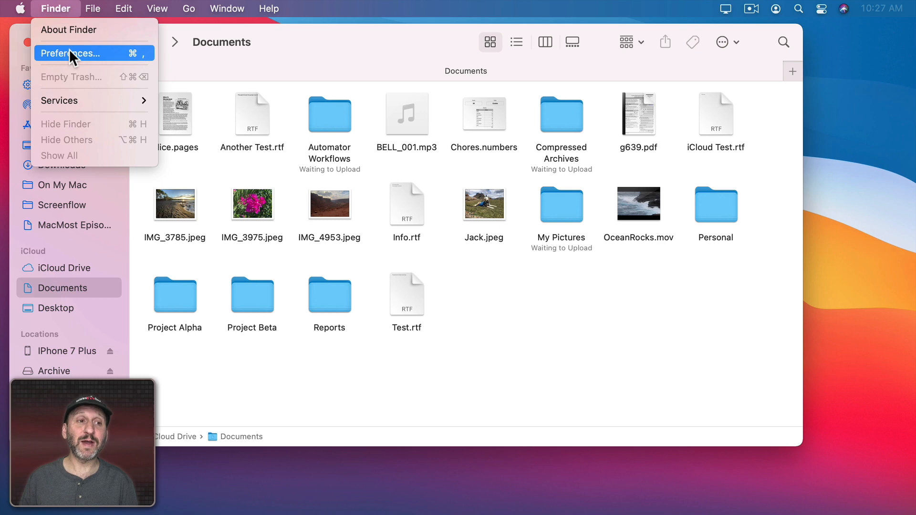
Review the Trash options in Finder Preferences' Advanced tab, then close the preferences
click(71, 53)
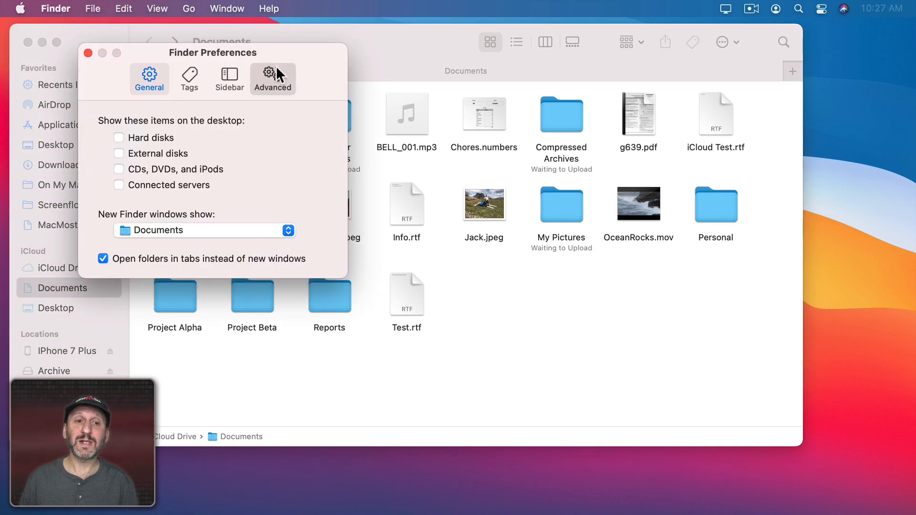
click(272, 77)
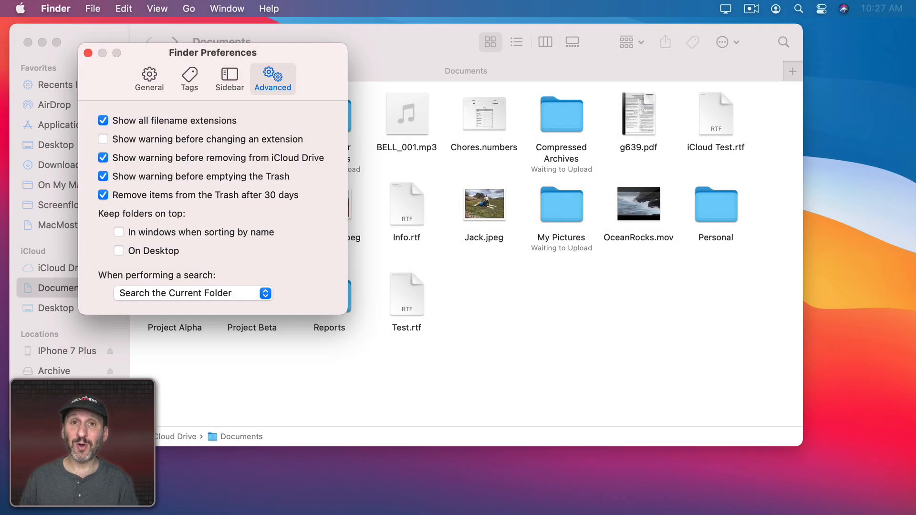
click(88, 53)
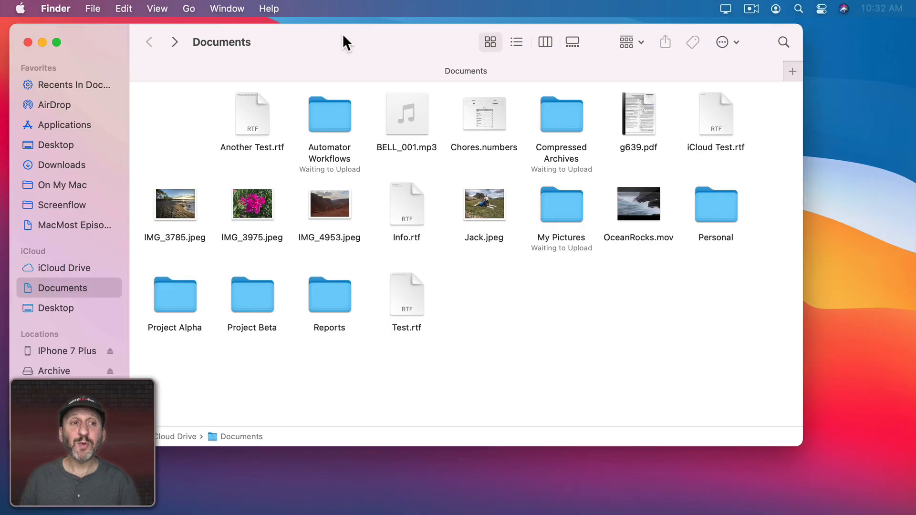
Cancel emptying the Trash, then uncheck 'Show warning before emptying the Trash' in Advanced preferences
click(56, 9)
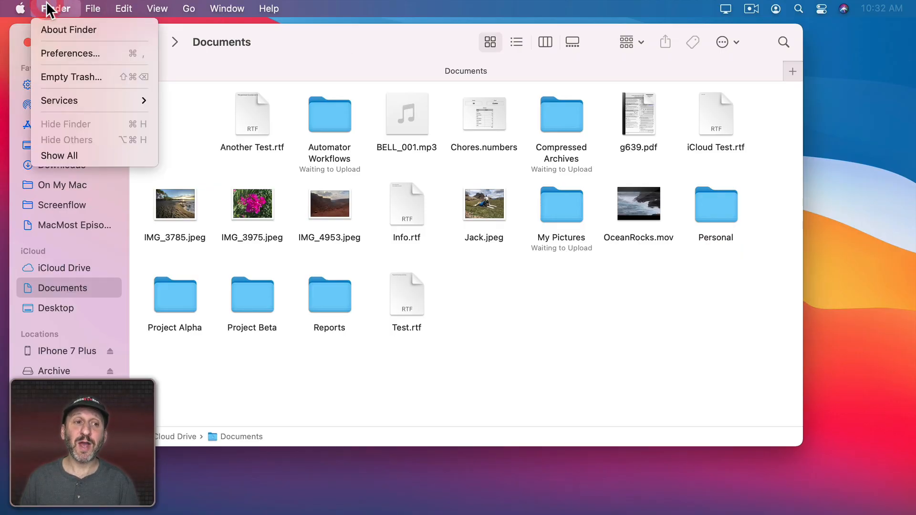
click(71, 76)
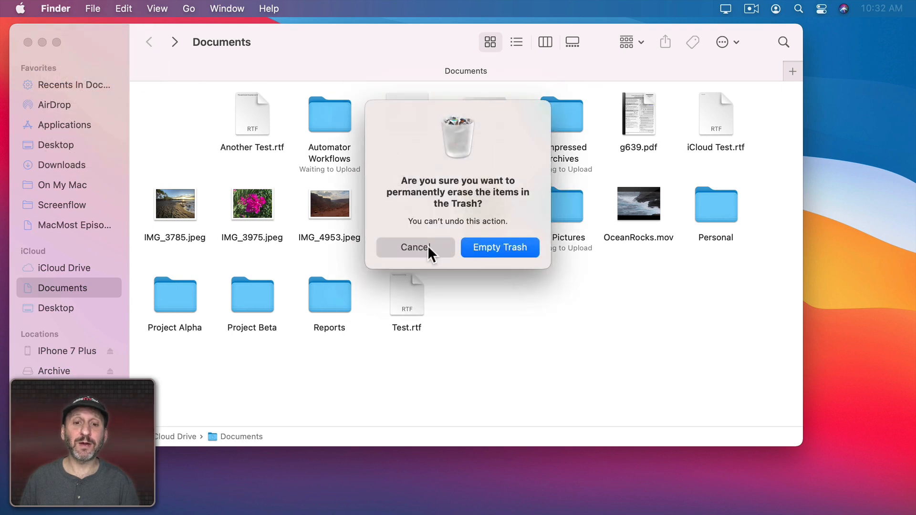
click(54, 8)
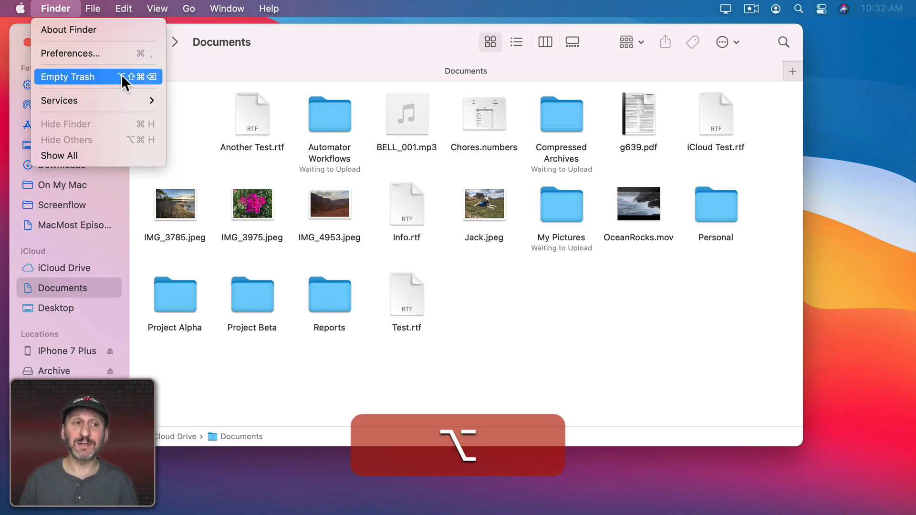
click(69, 53)
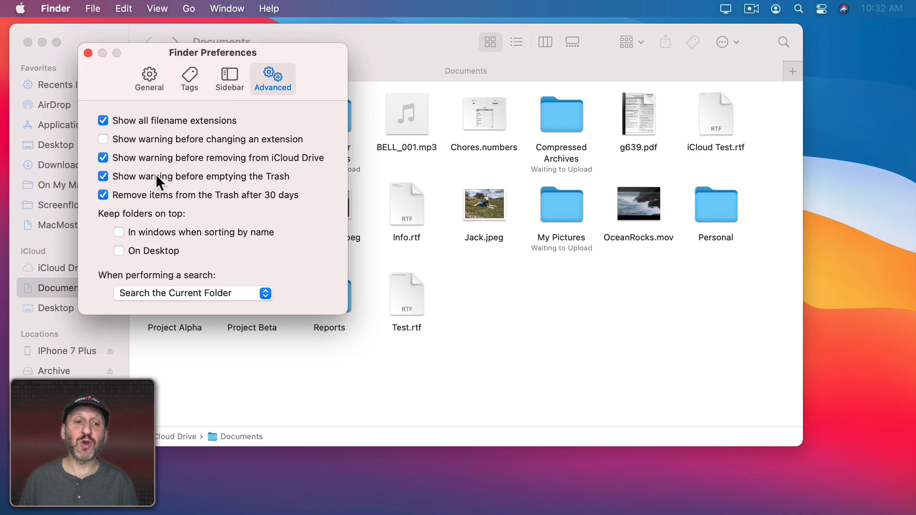
click(103, 176)
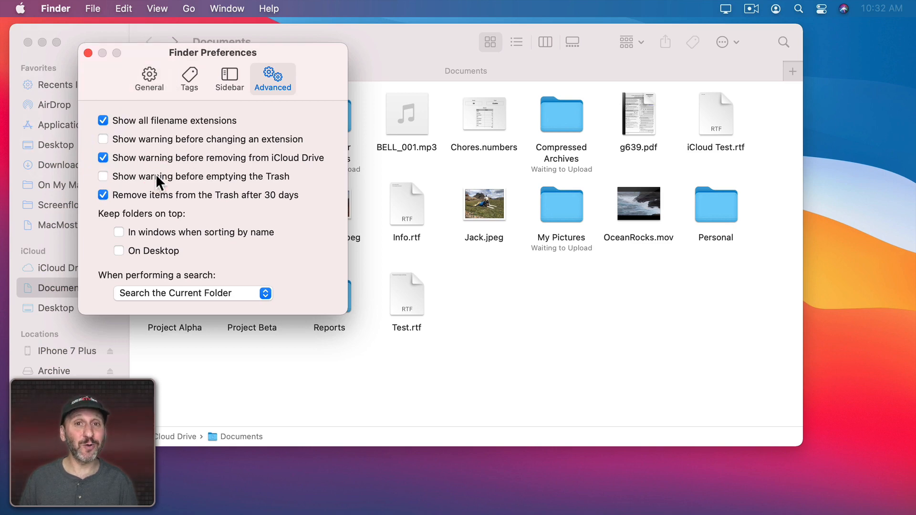